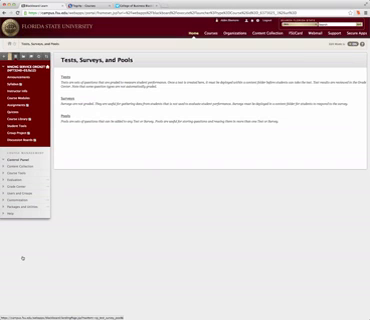
- Go to Course Tools and bring up Tests, Surveys, and Pools
left_click(28, 164)
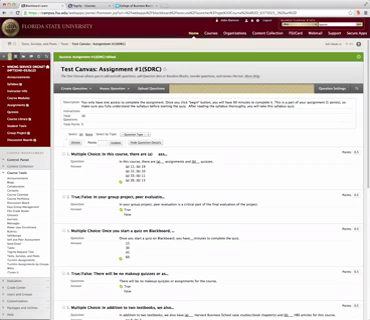
- Scroll through the Test Canvas to review the multiple-choice and true/false questions
scroll("down", 3)
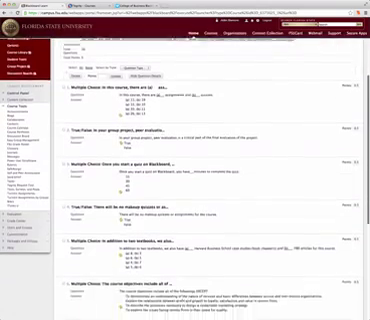
scroll("down", 3)
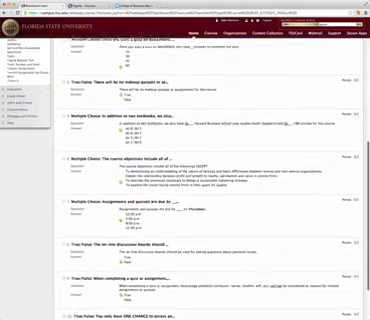
scroll("up", 3)
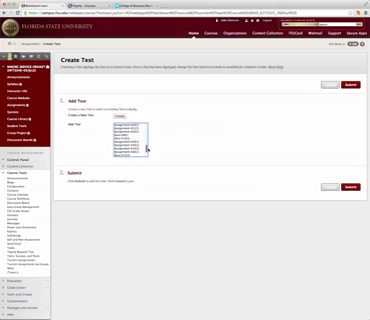
- Scroll the Add Test list to locate the copied test
scroll("down", 3)
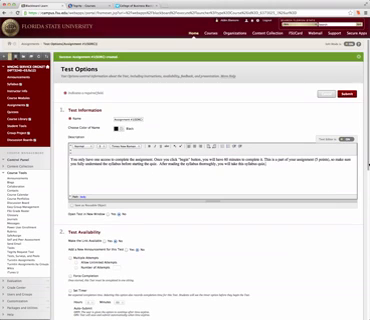
- Scroll down the Test Options page through availability, due date and feedback settings
scroll("down", 3)
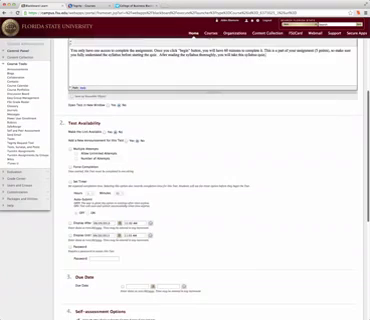
scroll("down", 3)
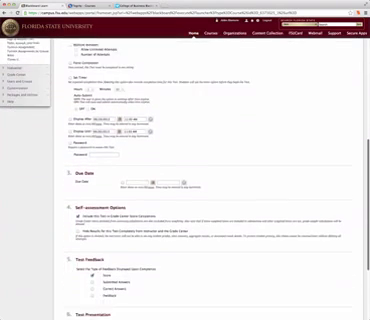
scroll("down", 3)
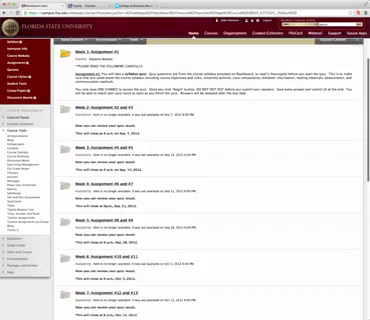
- Scroll the Assignments content area to see the weekly assignment items
scroll("down", 3)
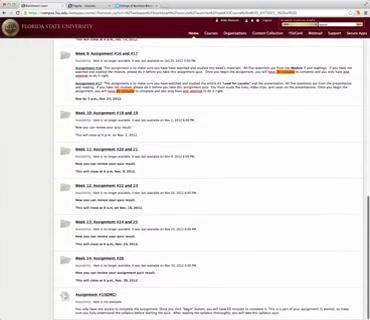